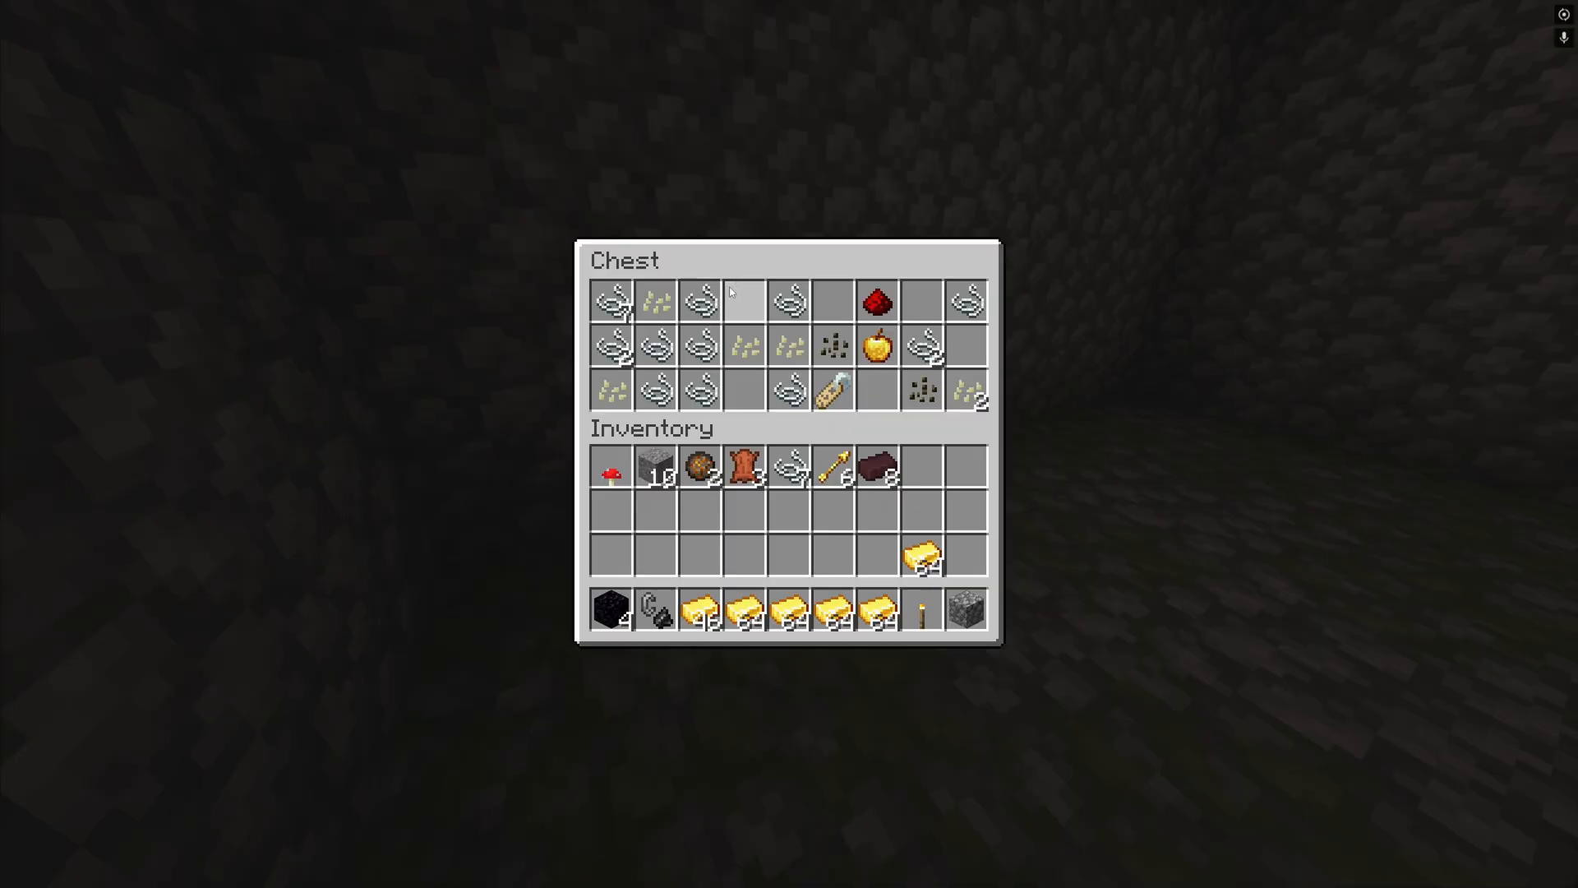
Close the chest inventory and approach the piglin in the Nether tunnel
key(Escape)
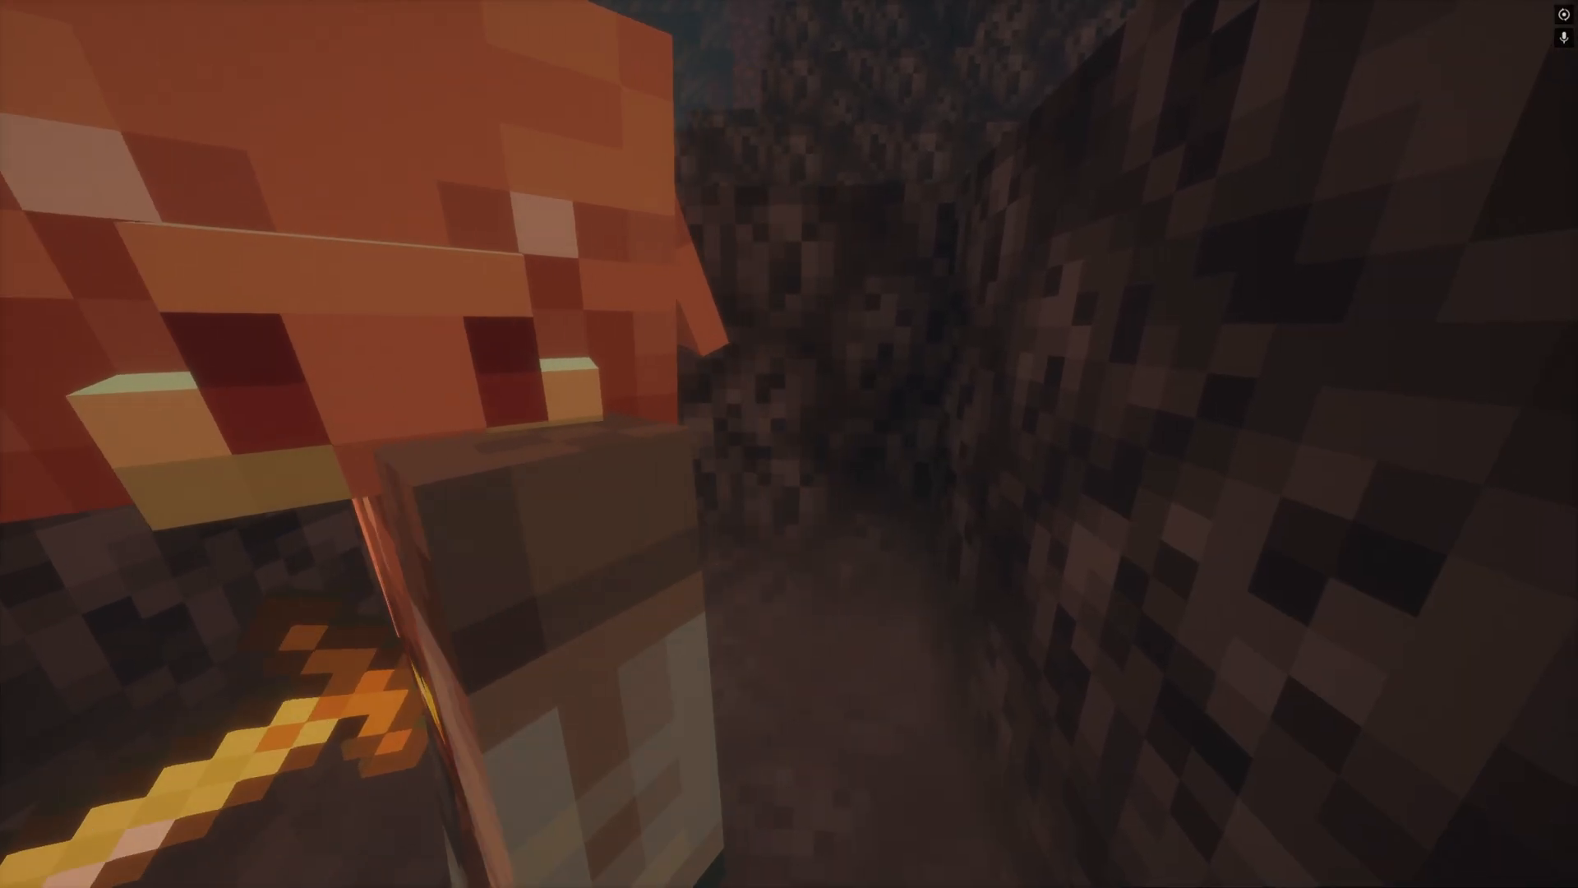